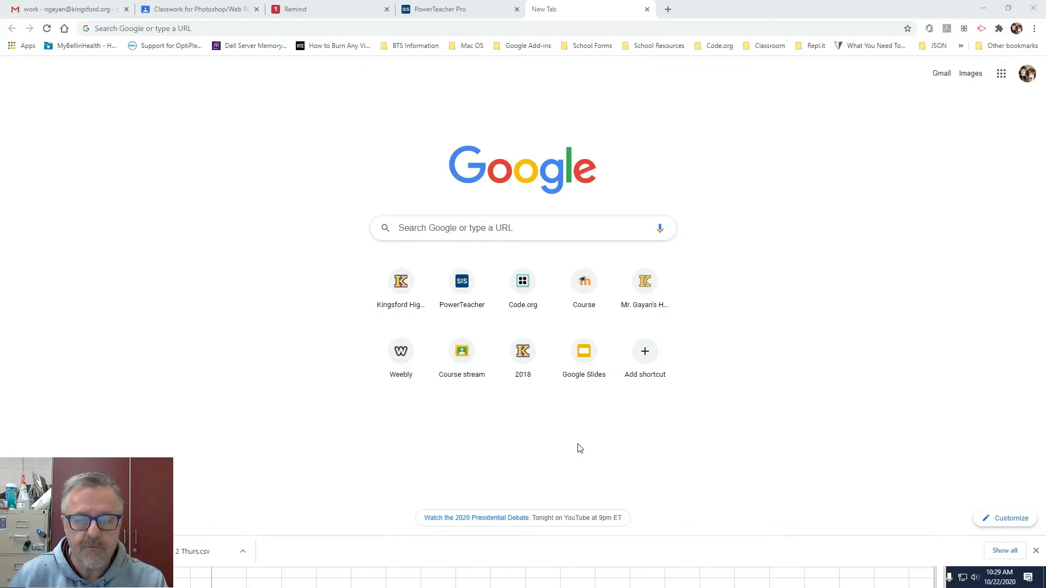
pyautogui.moveTo(980, 151)
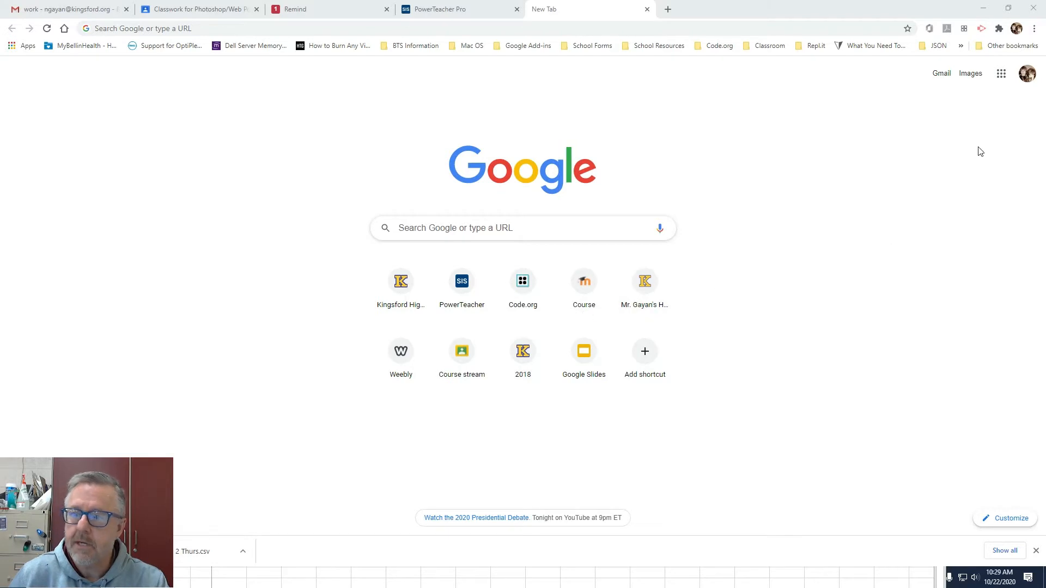
pyautogui.moveTo(554, 124)
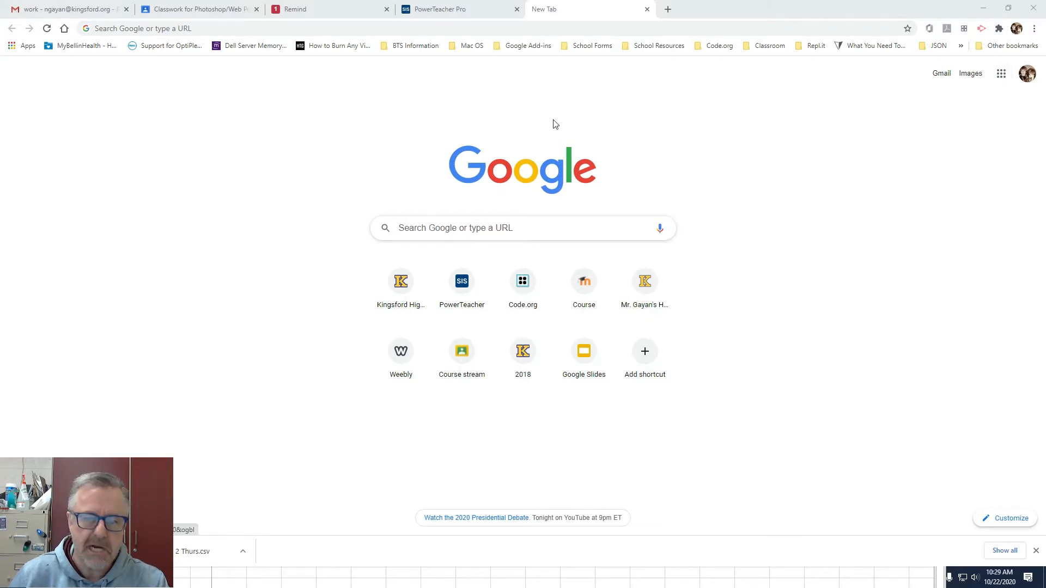
# Show the Google apps list from the Chrome new tab page
pyautogui.click(1000, 73)
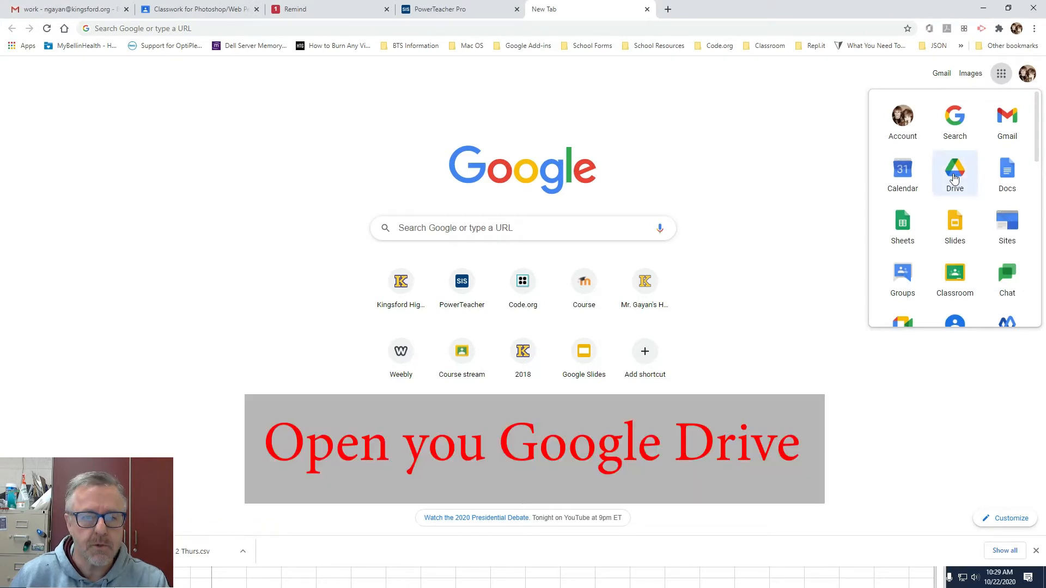
# Go to Google Drive and enter the Photopea folder in My Drive
pyautogui.click(954, 169)
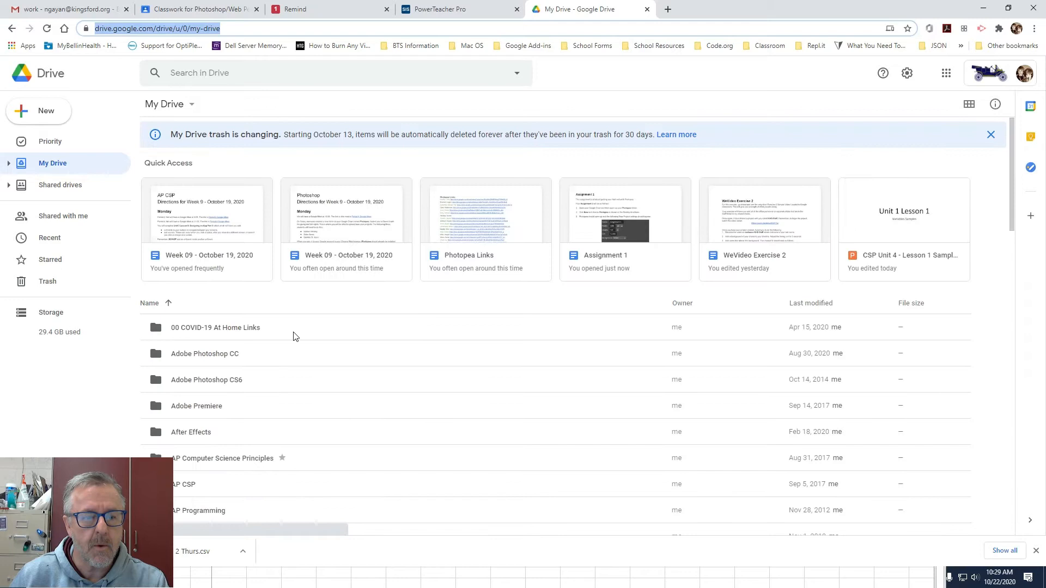
pyautogui.scroll(-3)
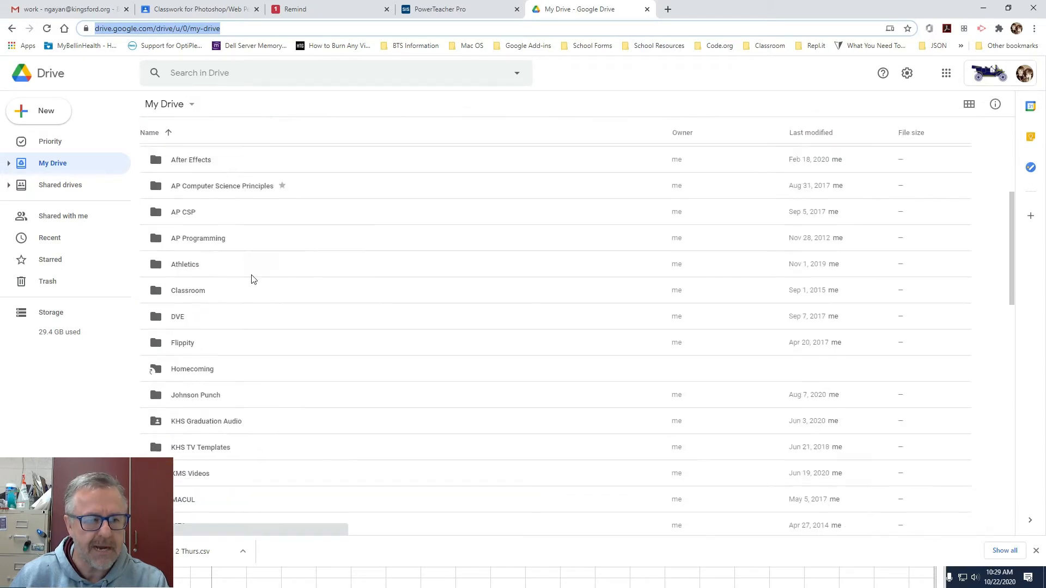
pyautogui.scroll(-3)
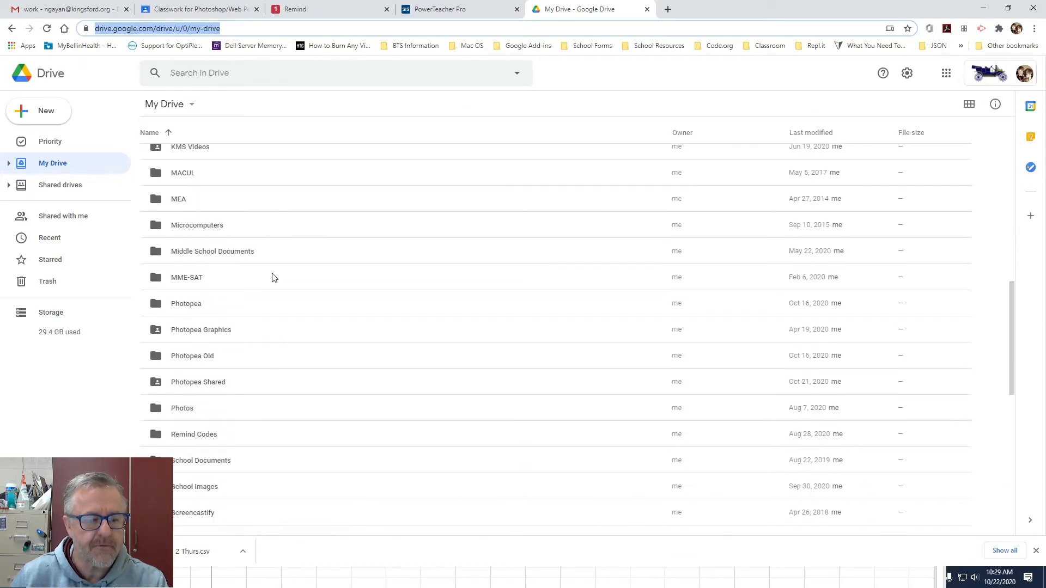
pyautogui.click(186, 304)
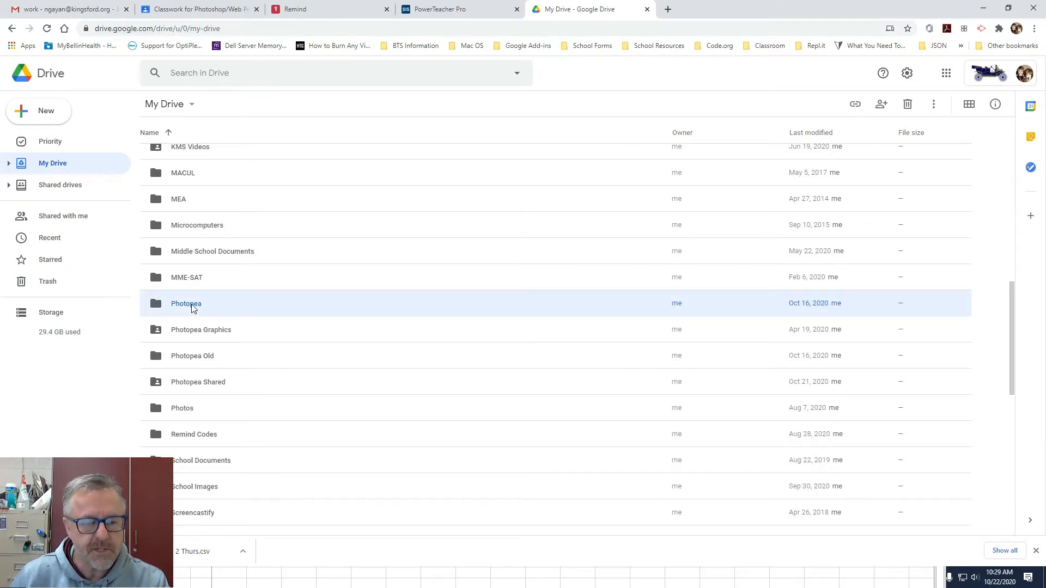
pyautogui.doubleClick(186, 304)
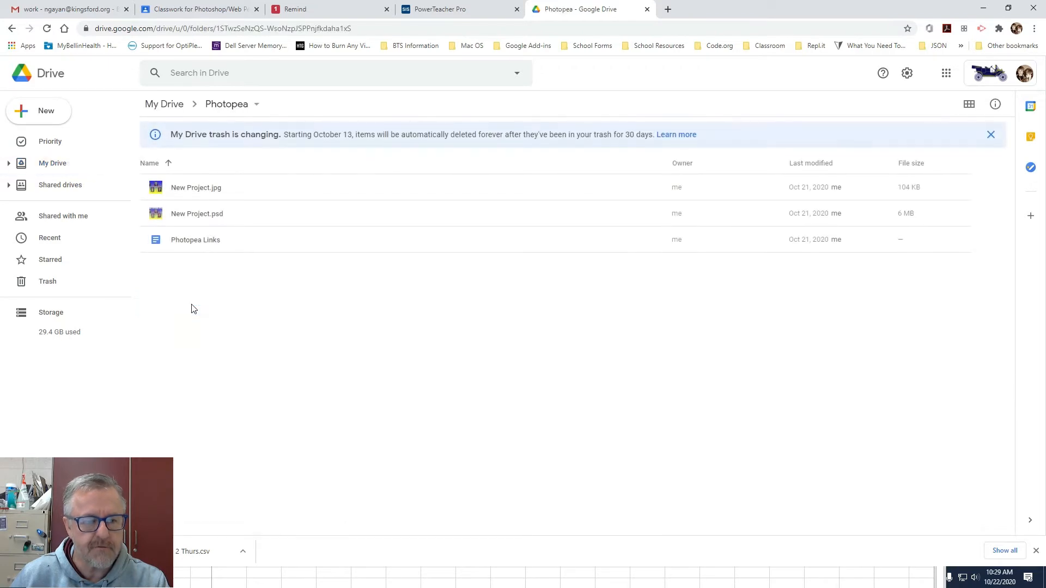
pyautogui.moveTo(260, 326)
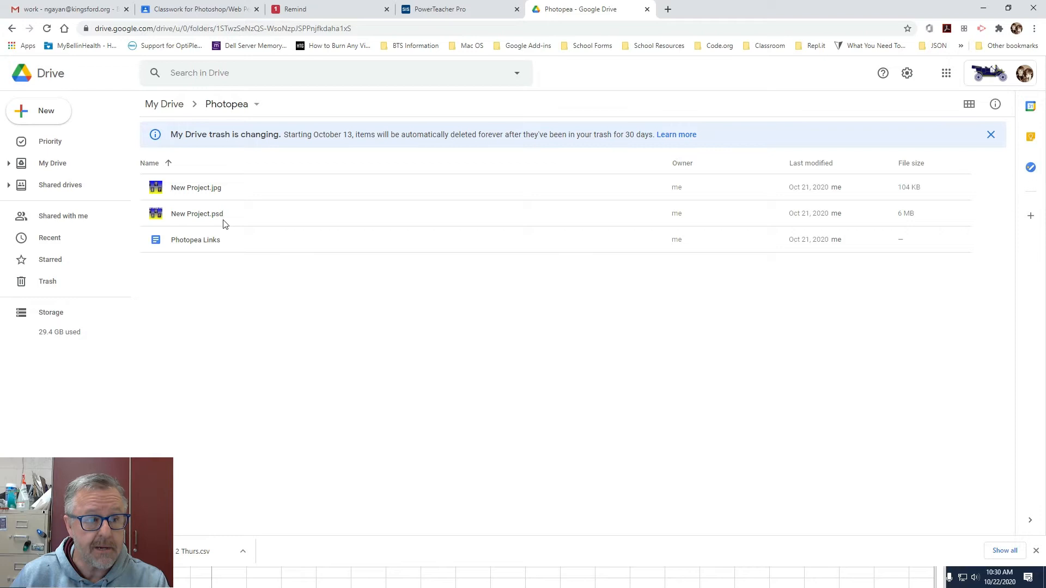
# Create a new Photopea file in this folder via New > More > Photopea
pyautogui.click(38, 111)
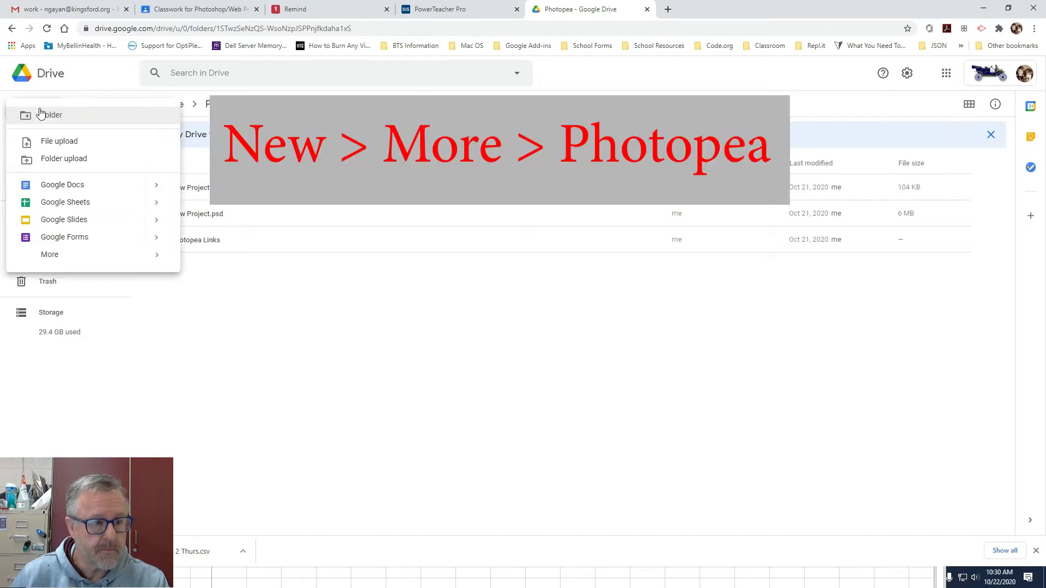
pyautogui.click(49, 254)
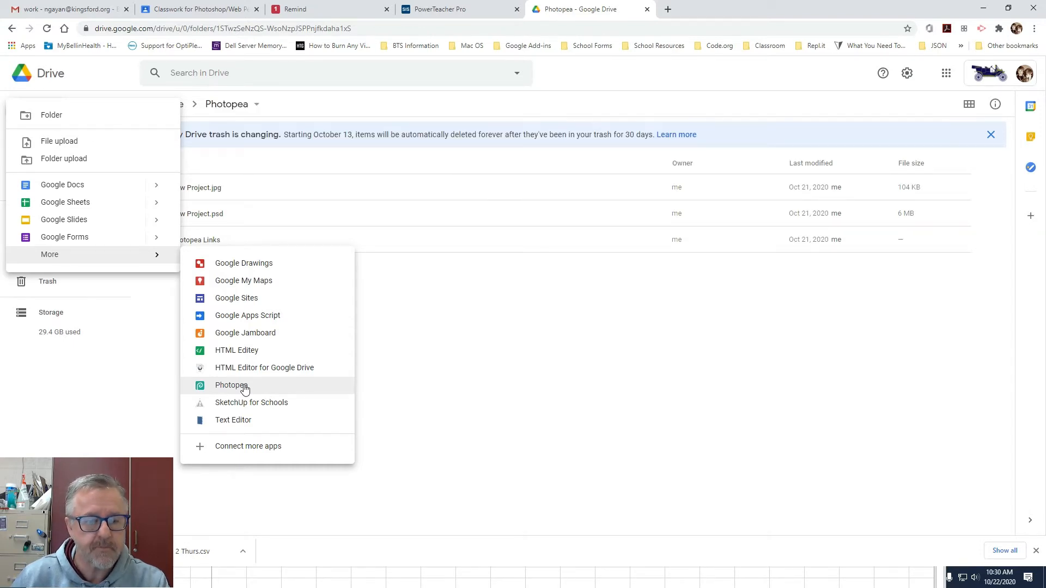
pyautogui.click(231, 385)
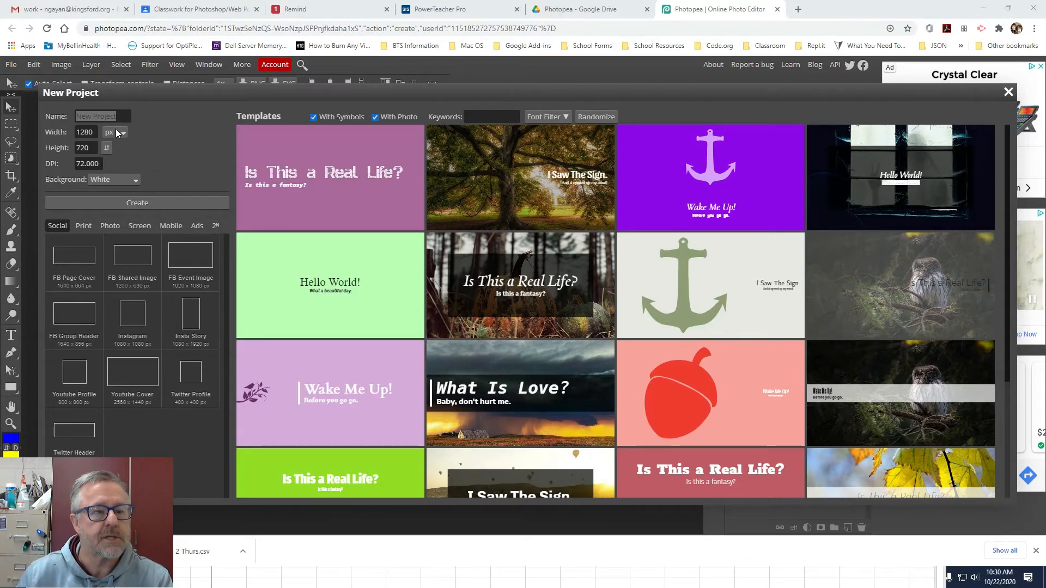
# Create a blank 1280×720 project named Assignment 2
pyautogui.write('Assignment 2')
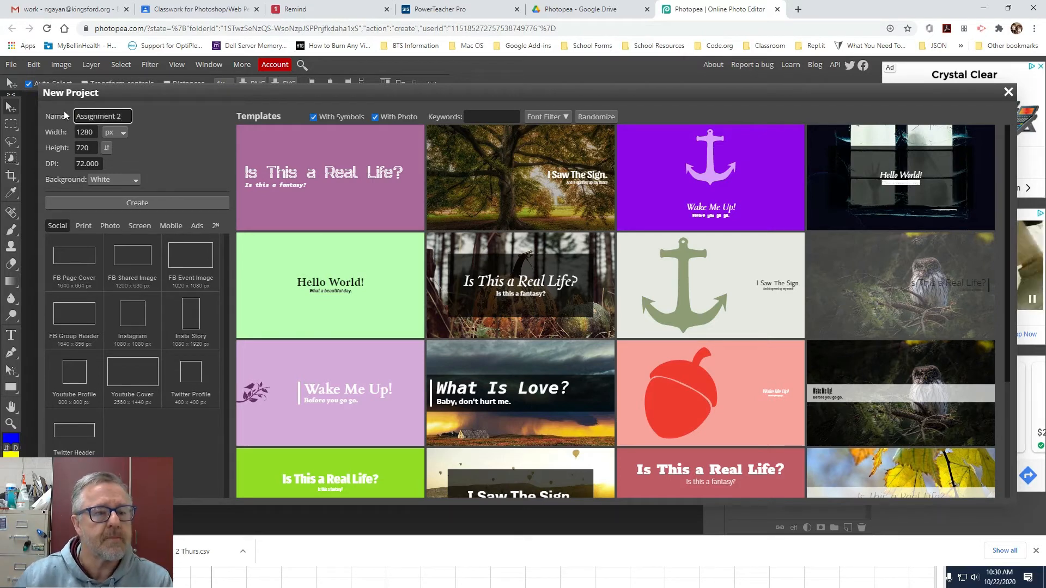
pyautogui.click(137, 203)
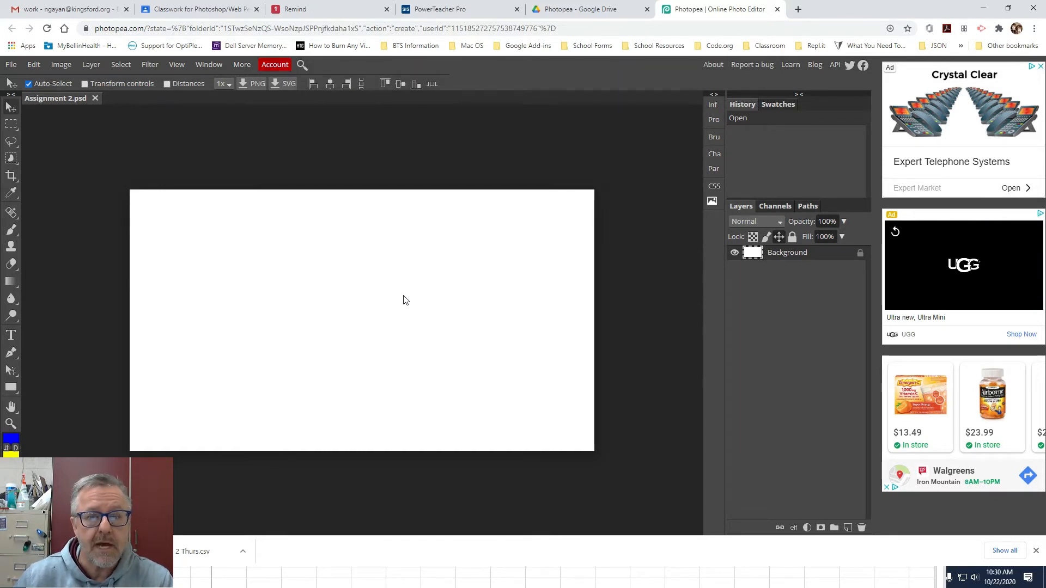
# Save the Assignment 2 project to Google Drive from the File menu
pyautogui.click(587, 10)
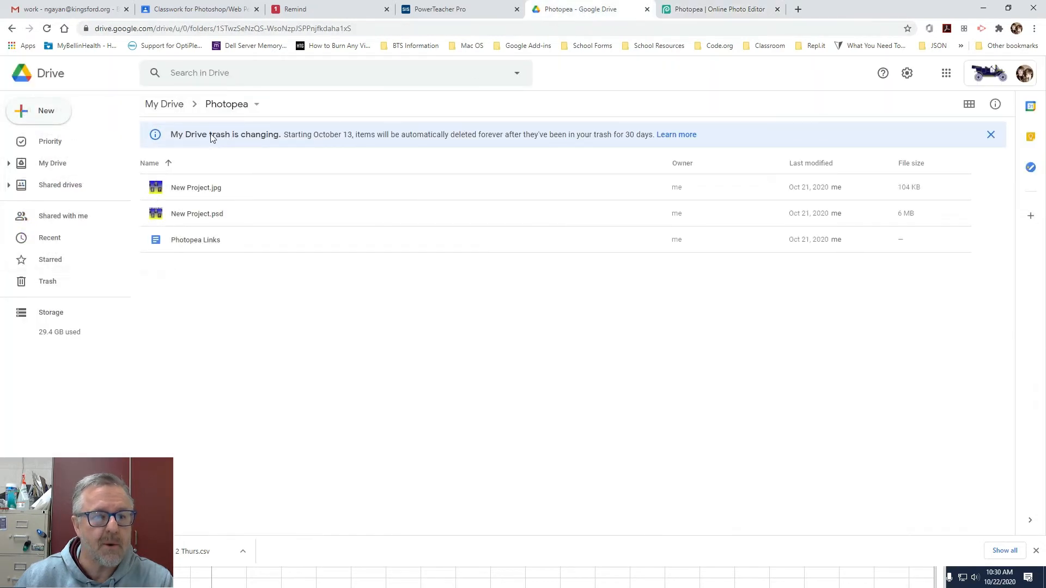
pyautogui.click(717, 9)
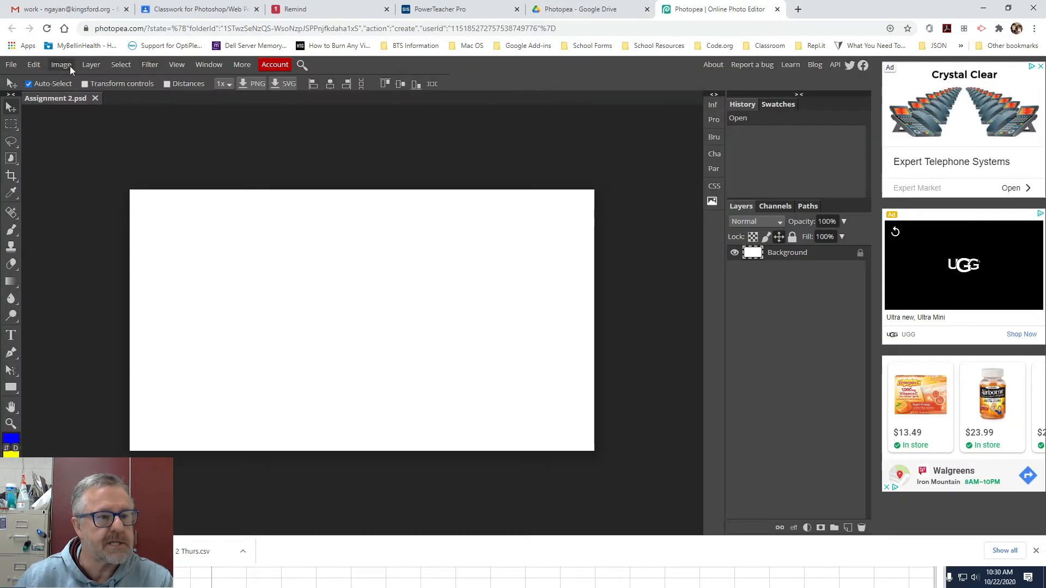
pyautogui.click(10, 65)
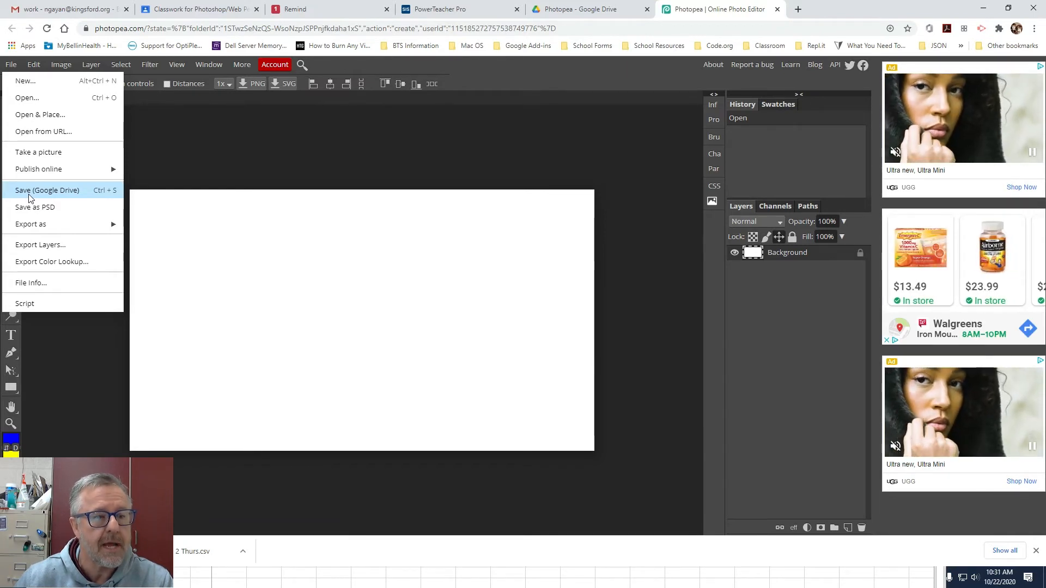
pyautogui.click(47, 189)
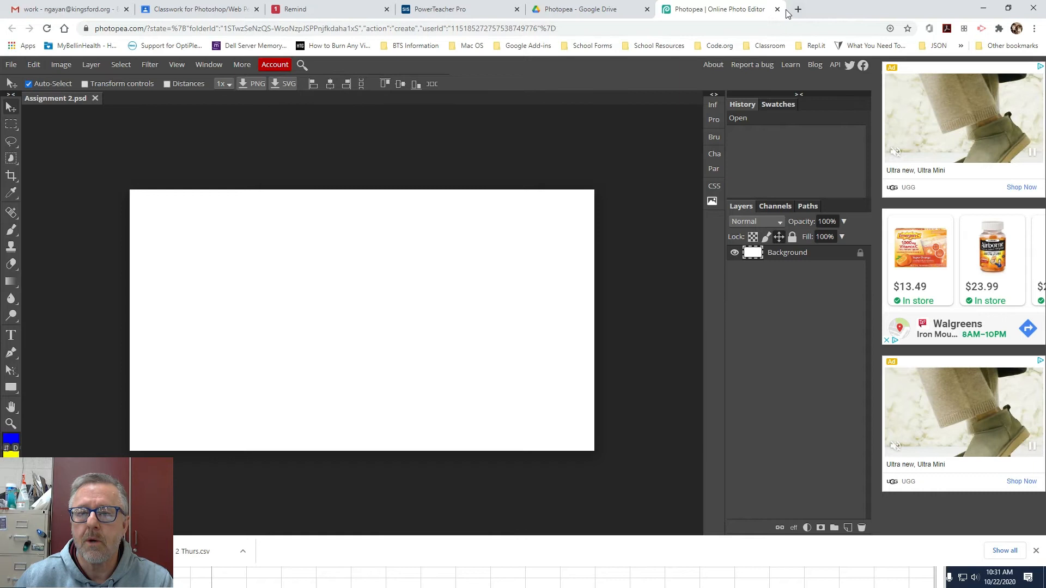
# Close the Photopea editor and return to the top level of My Drive
pyautogui.click(587, 8)
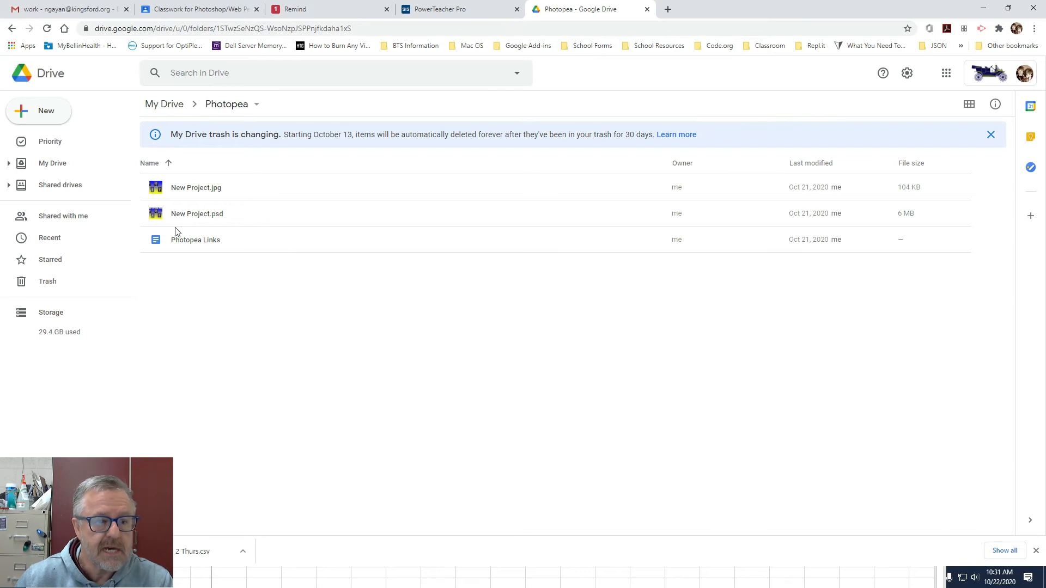
pyautogui.moveTo(193, 293)
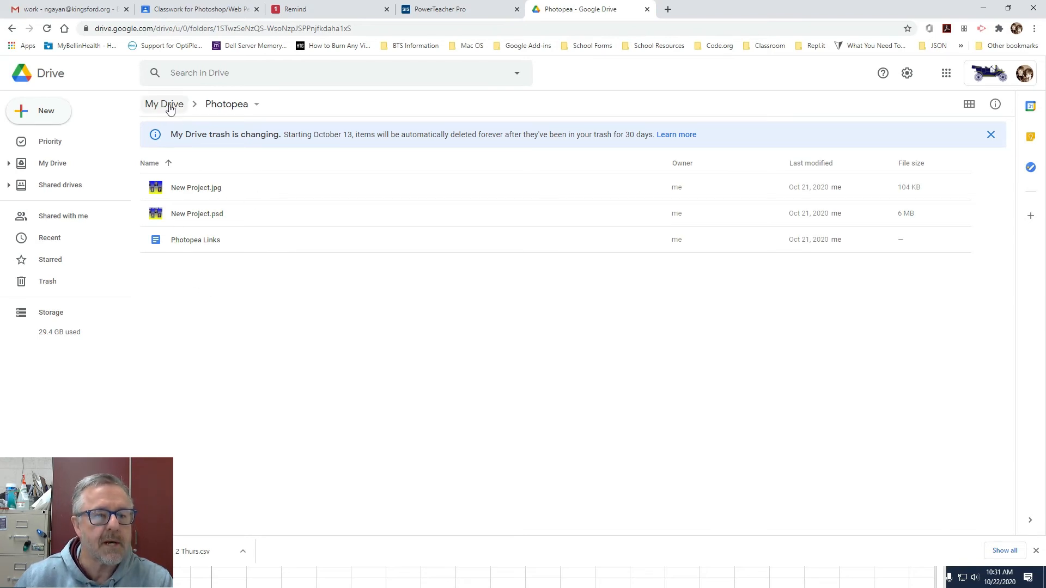
pyautogui.click(164, 104)
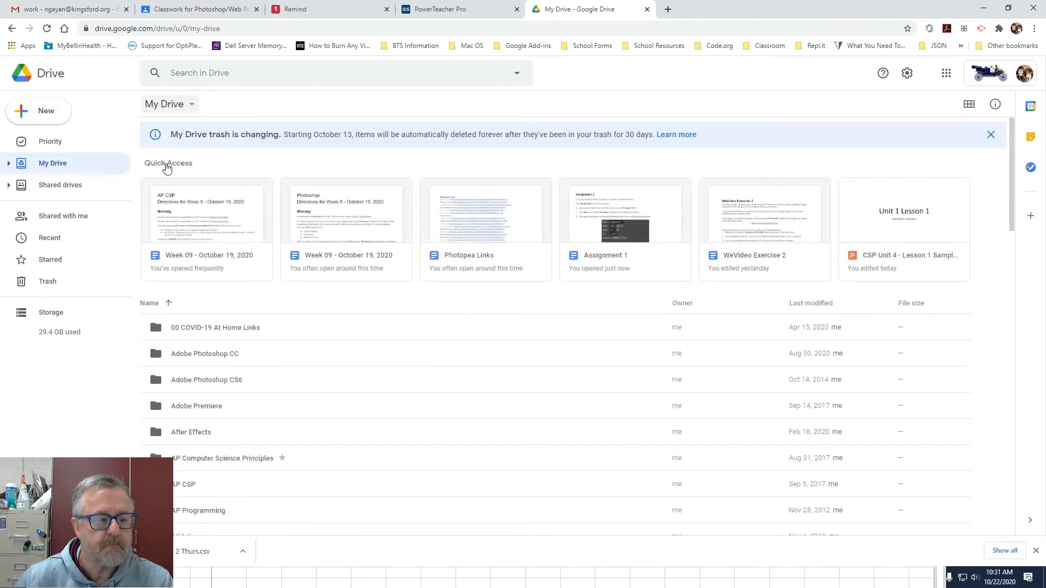
# Move Assignment 2.psd from My Drive into the Photopea folder by dragging
pyautogui.scroll(-3)
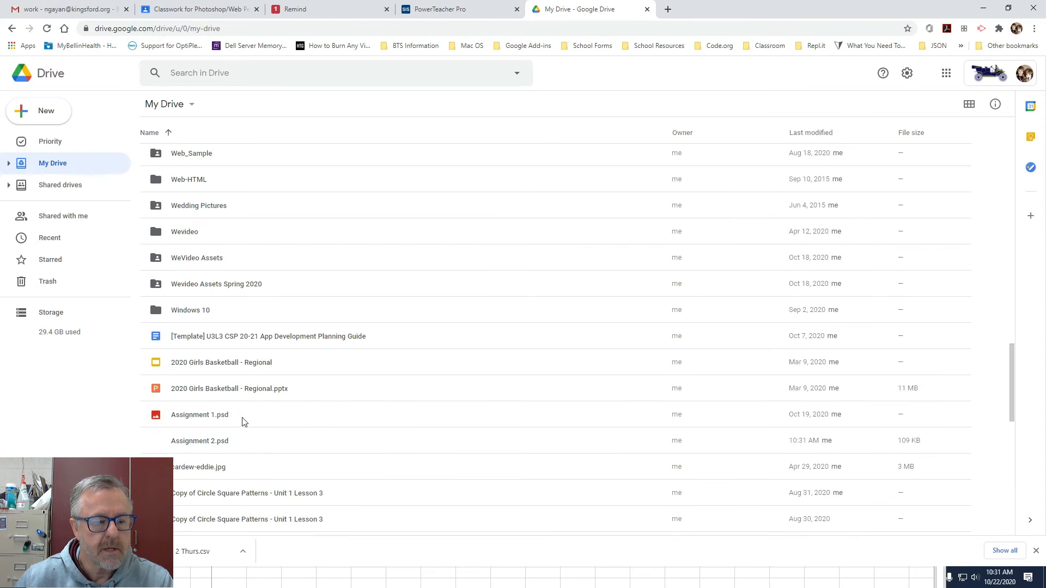
pyautogui.click(199, 360)
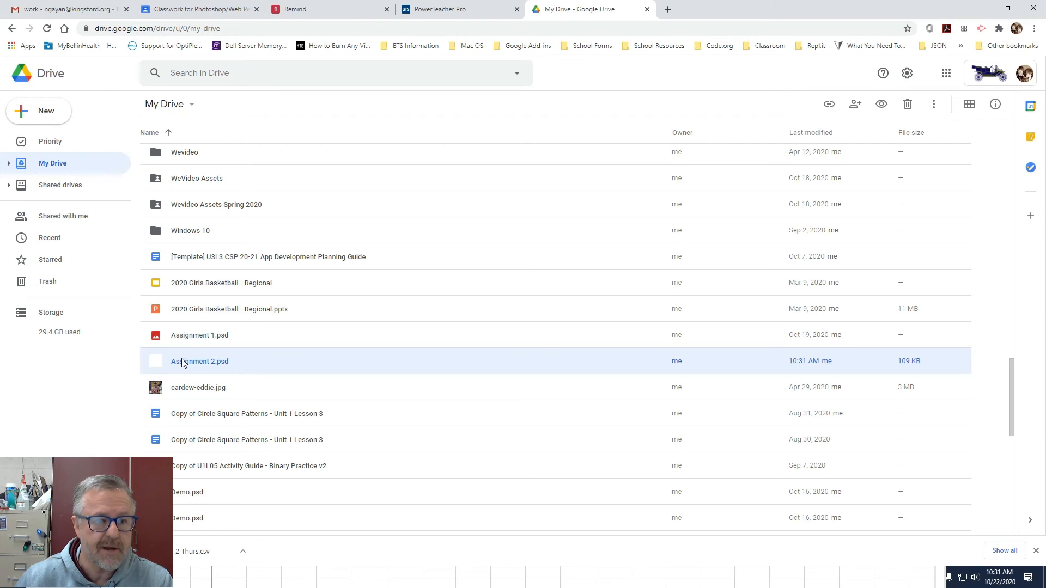
pyautogui.moveTo(186, 364)
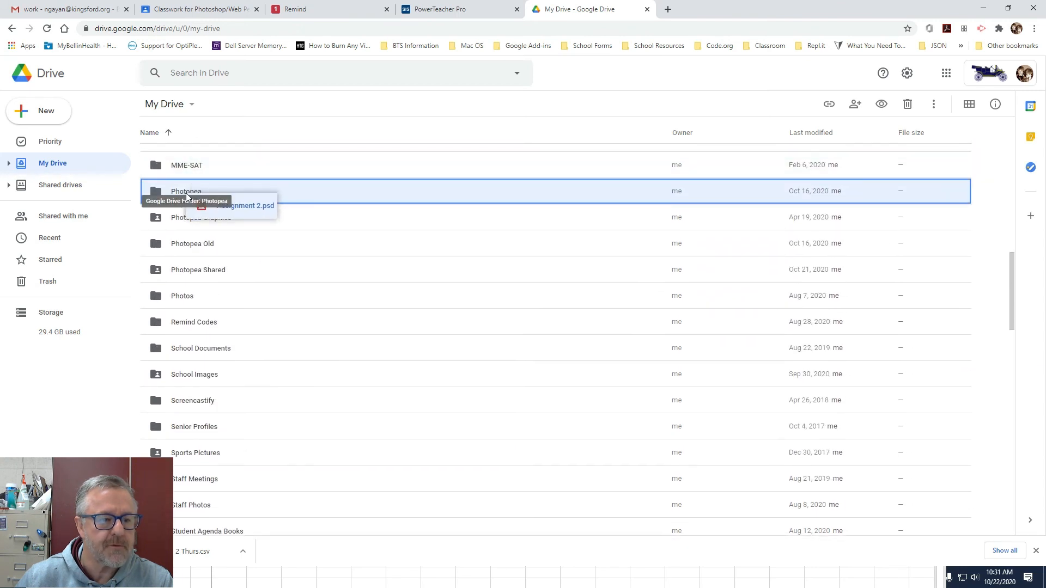
pyautogui.moveTo(233, 206); pyautogui.dragTo(186, 192)
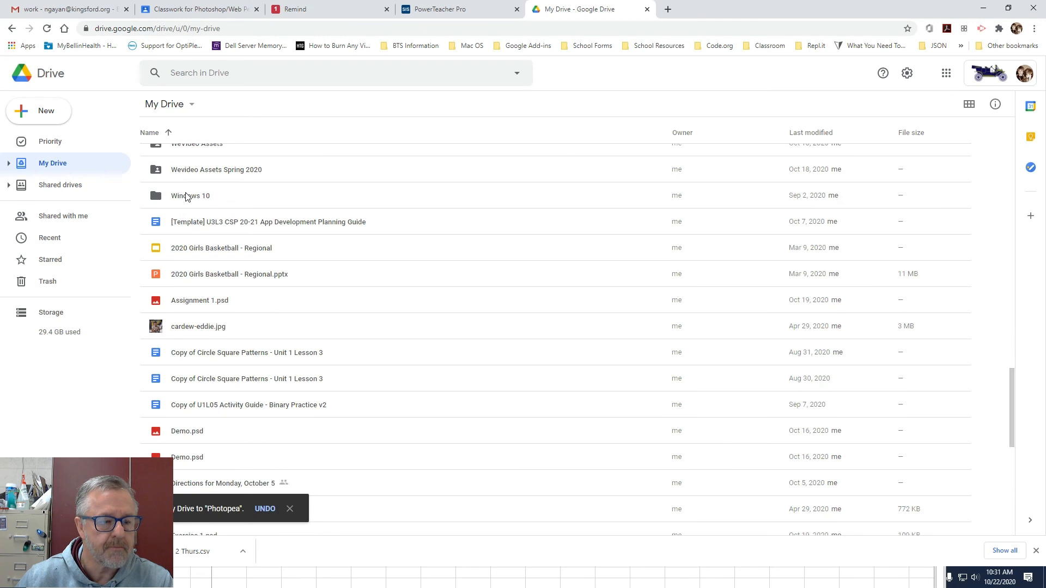
# Confirm Assignment 2.psd now appears inside the Photopea folder
pyautogui.scroll(-3)
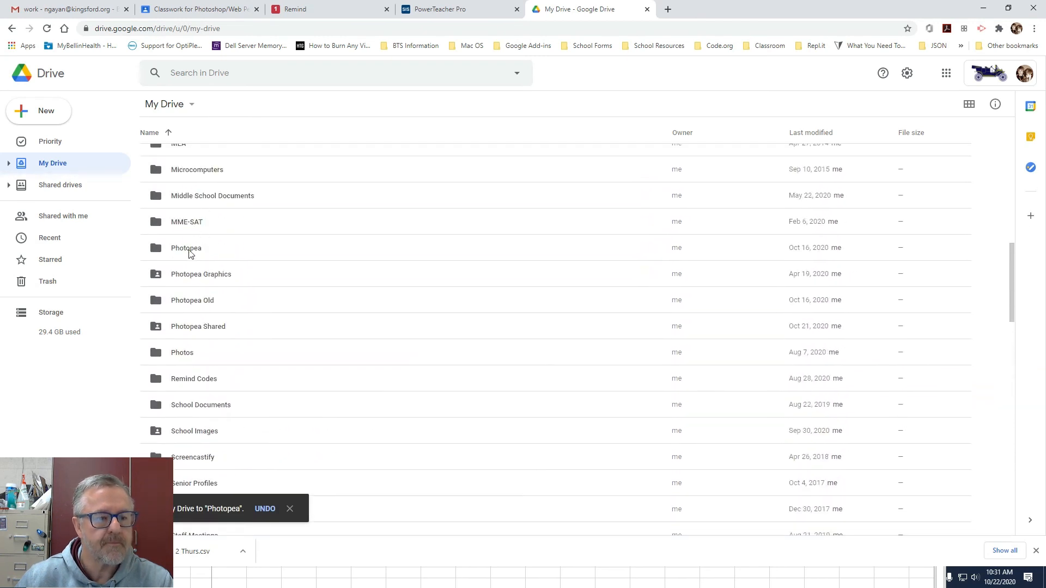
pyautogui.doubleClick(186, 248)
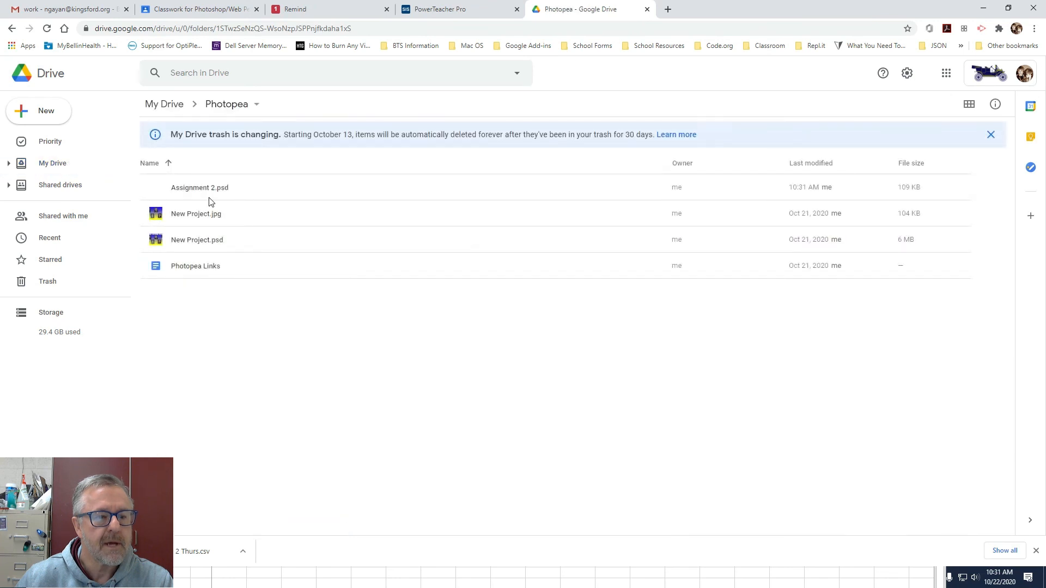
pyautogui.click(199, 187)
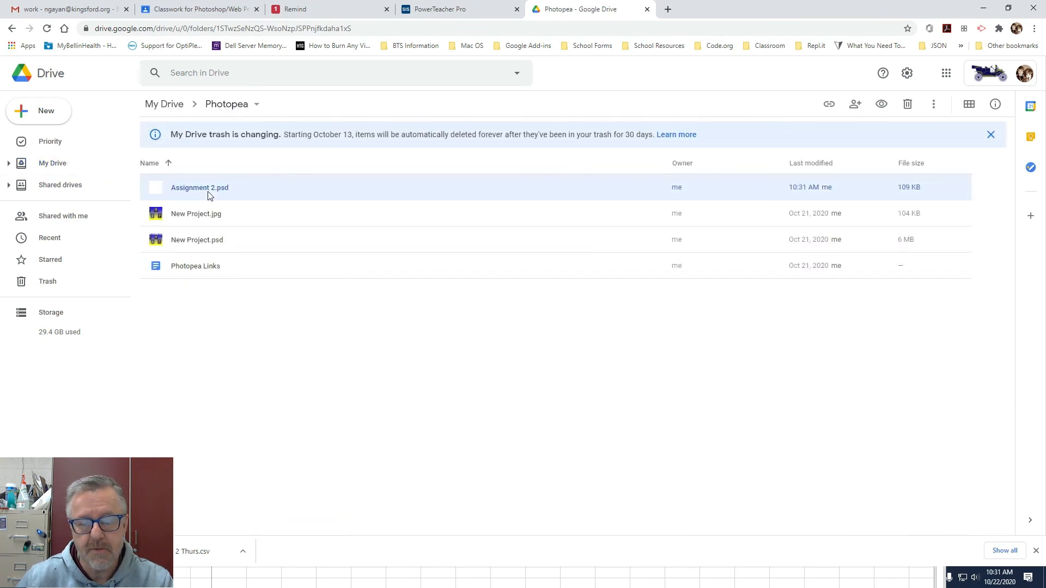